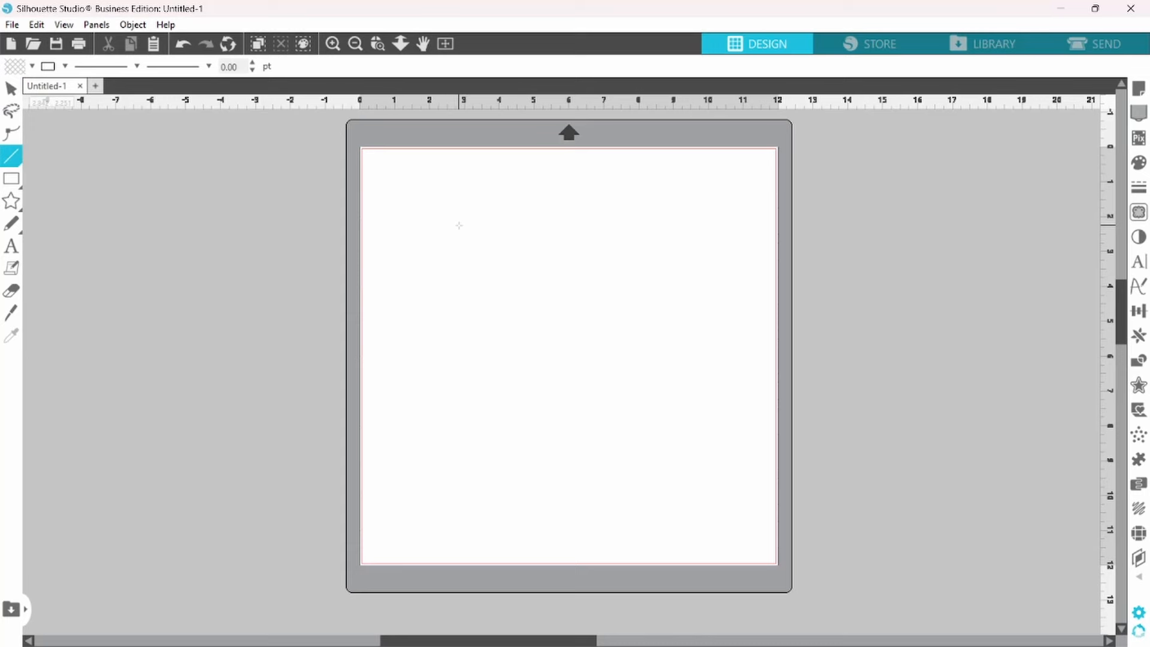
Step: Draw a straight horizontal line across the upper part of the page
drag(455, 221, 697, 222)
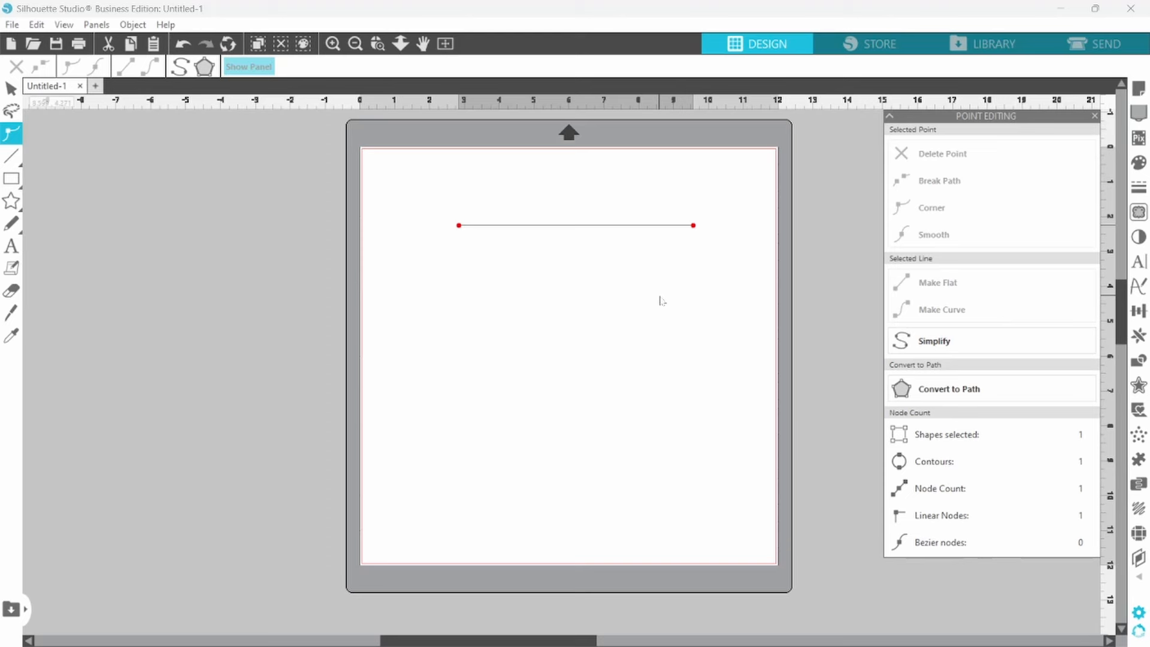
mouse_move(632, 246)
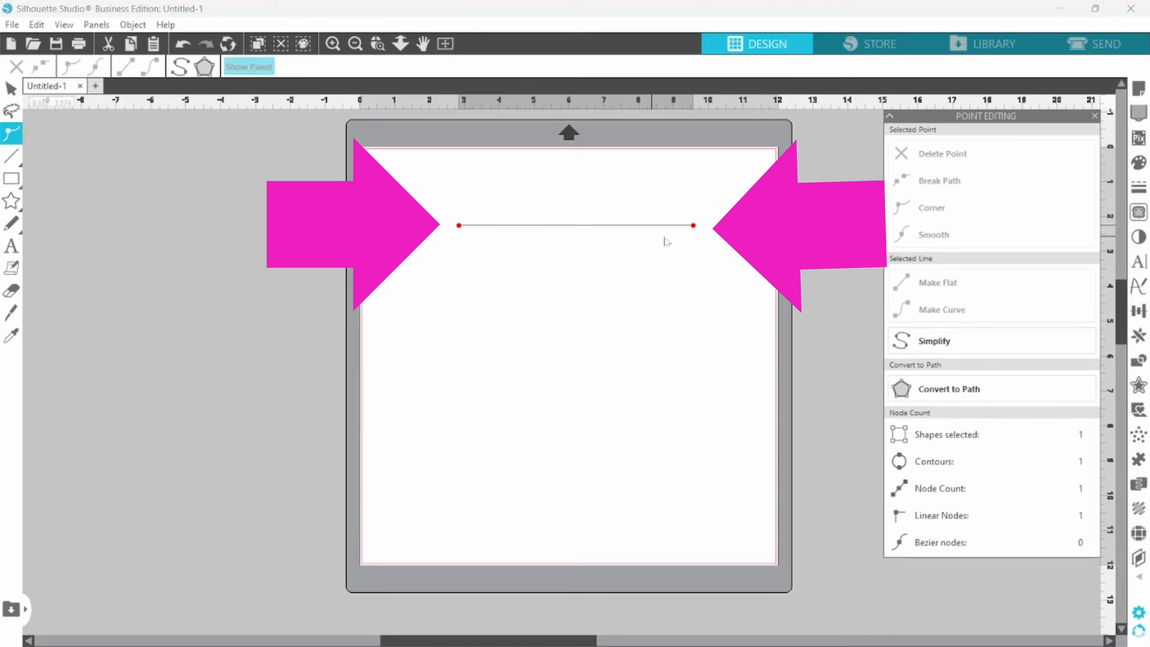
mouse_move(684, 237)
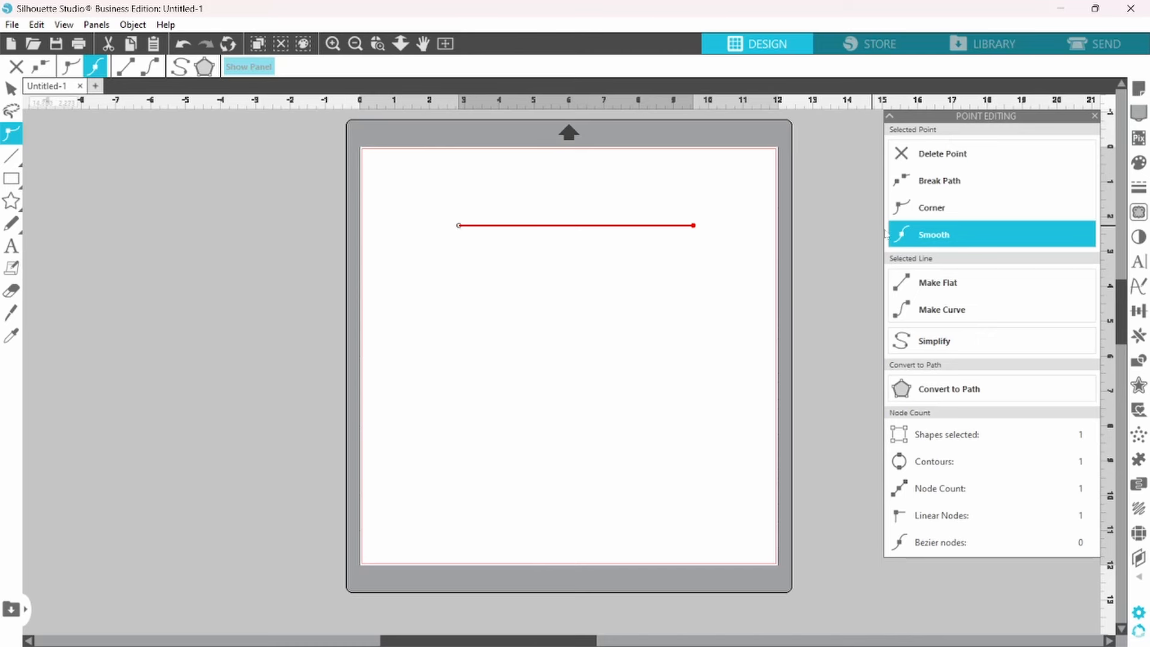
mouse_move(959, 242)
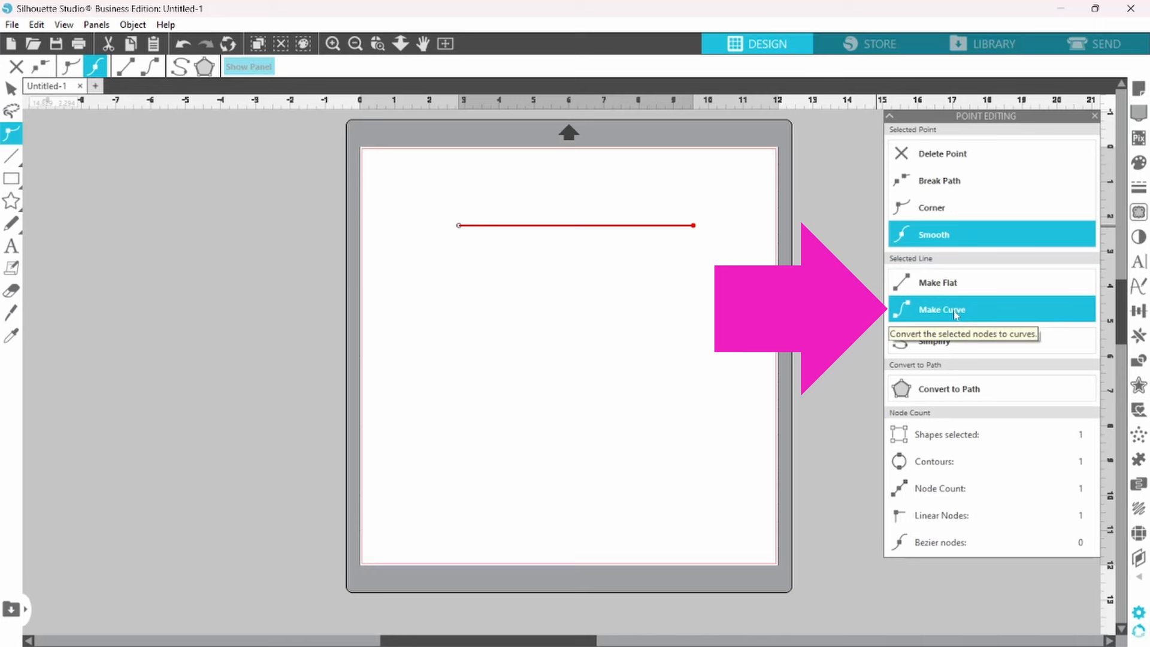
Step: Make the line a curve, bend it into an S-shaped wave, and enter the text 'Silhouette'
click(941, 309)
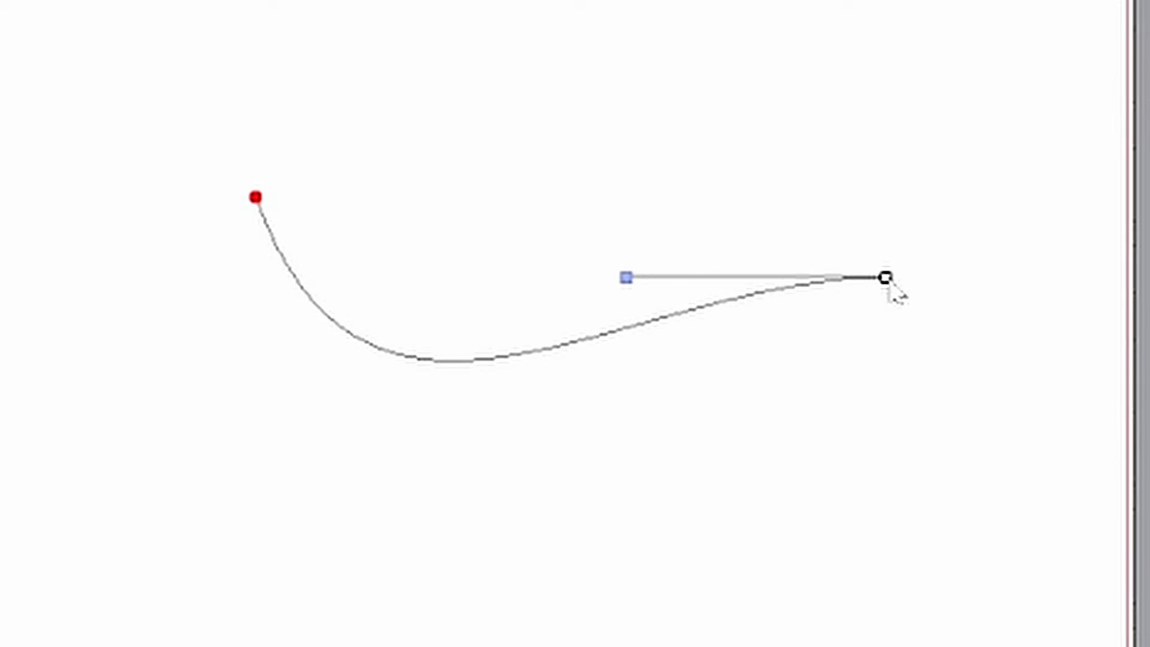
drag(625, 277, 646, 168)
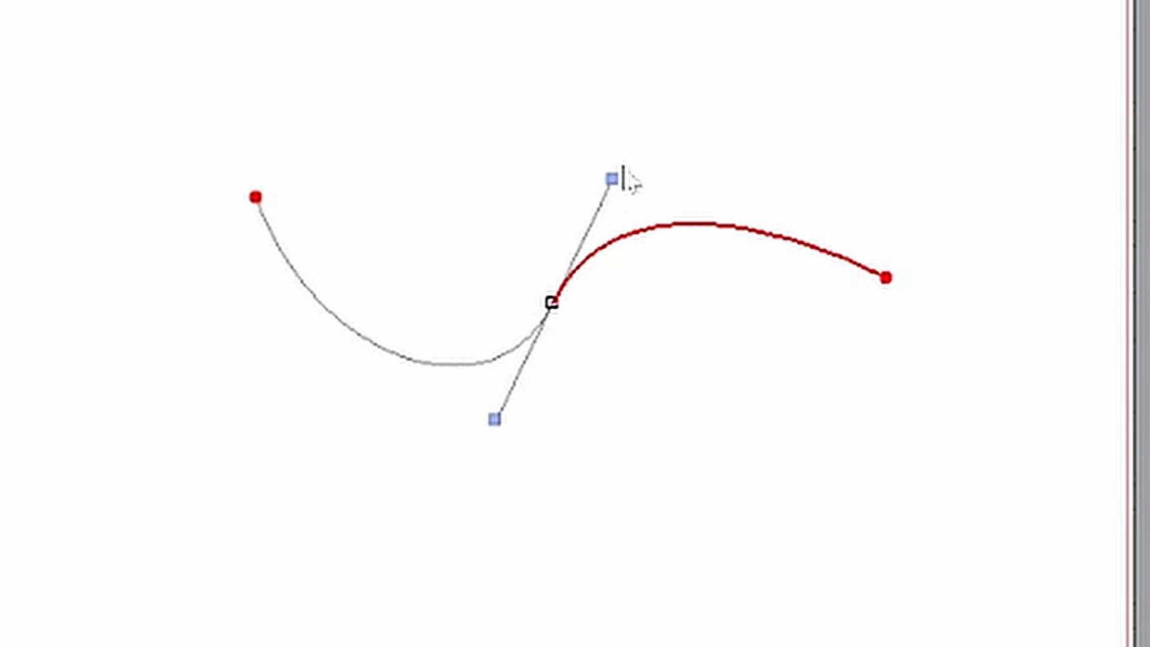
drag(610, 177, 648, 174)
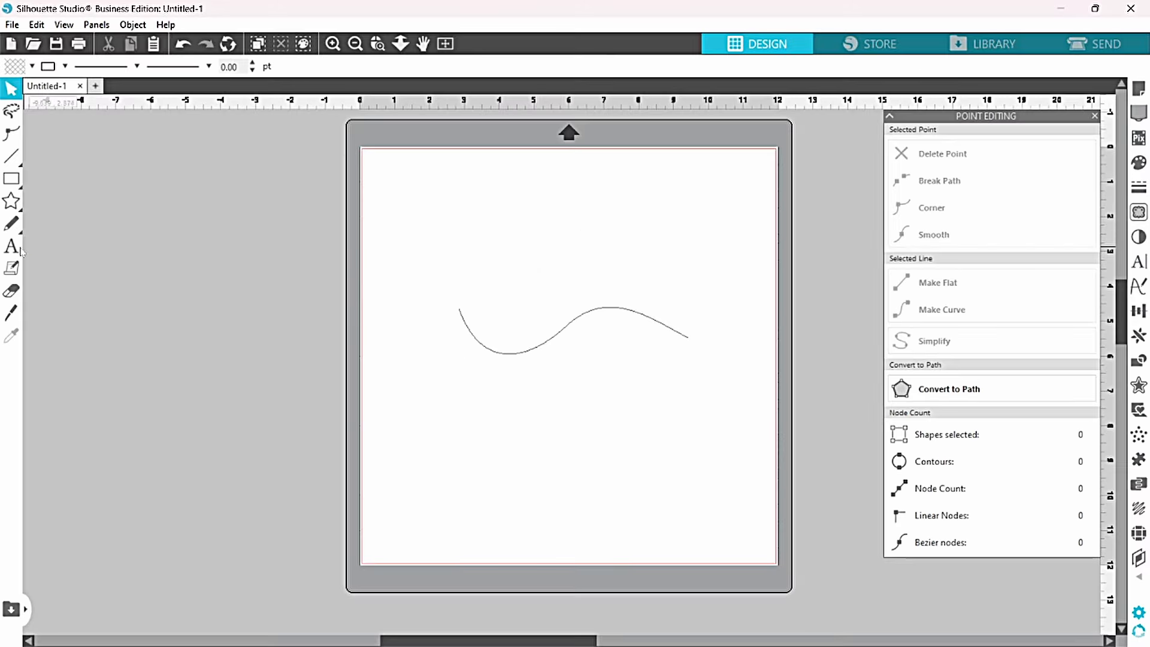
text(Silhouette)
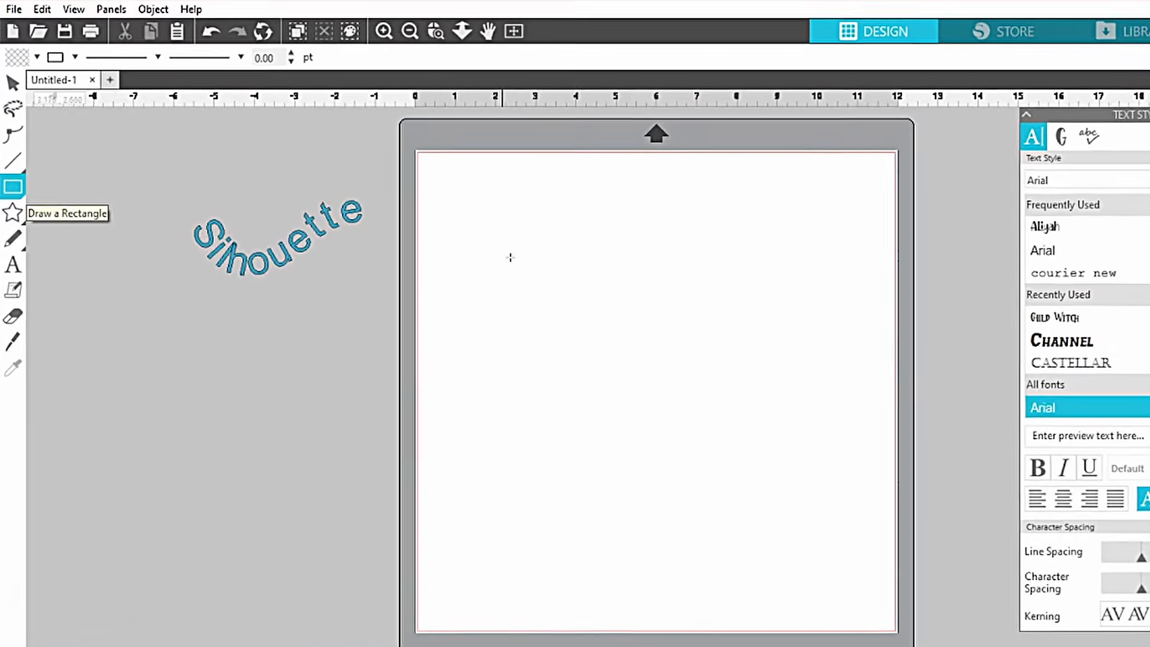
Step: Draw a filled square about 4.4 inches wide in the middle of the page
drag(458, 236, 623, 401)
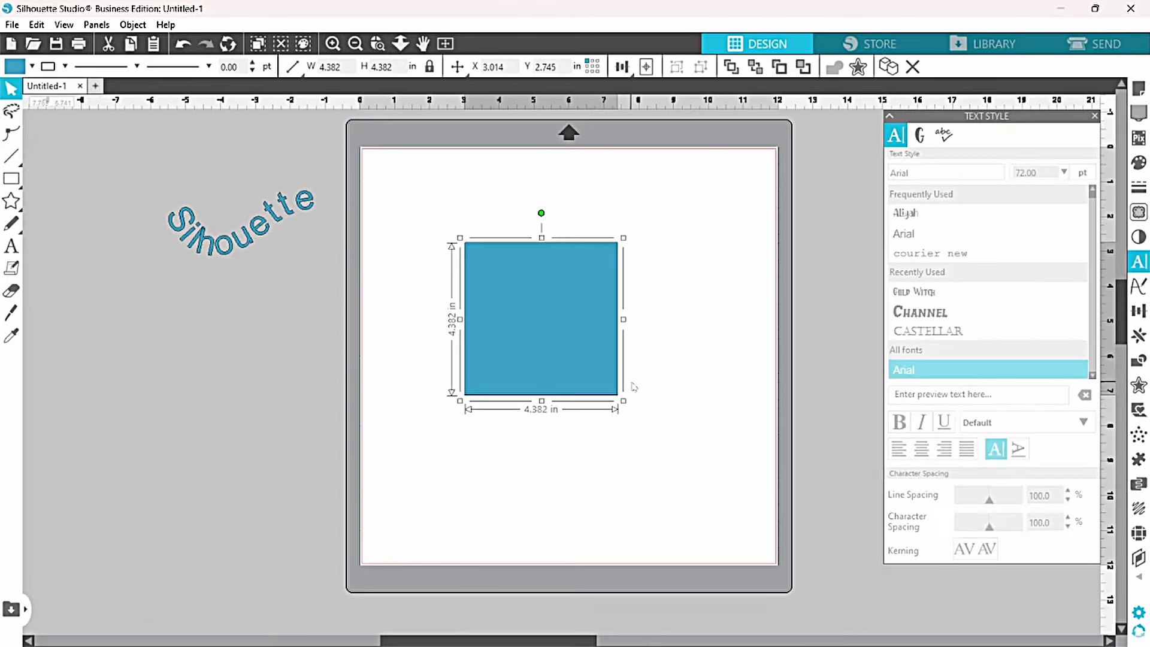
mouse_move(576, 345)
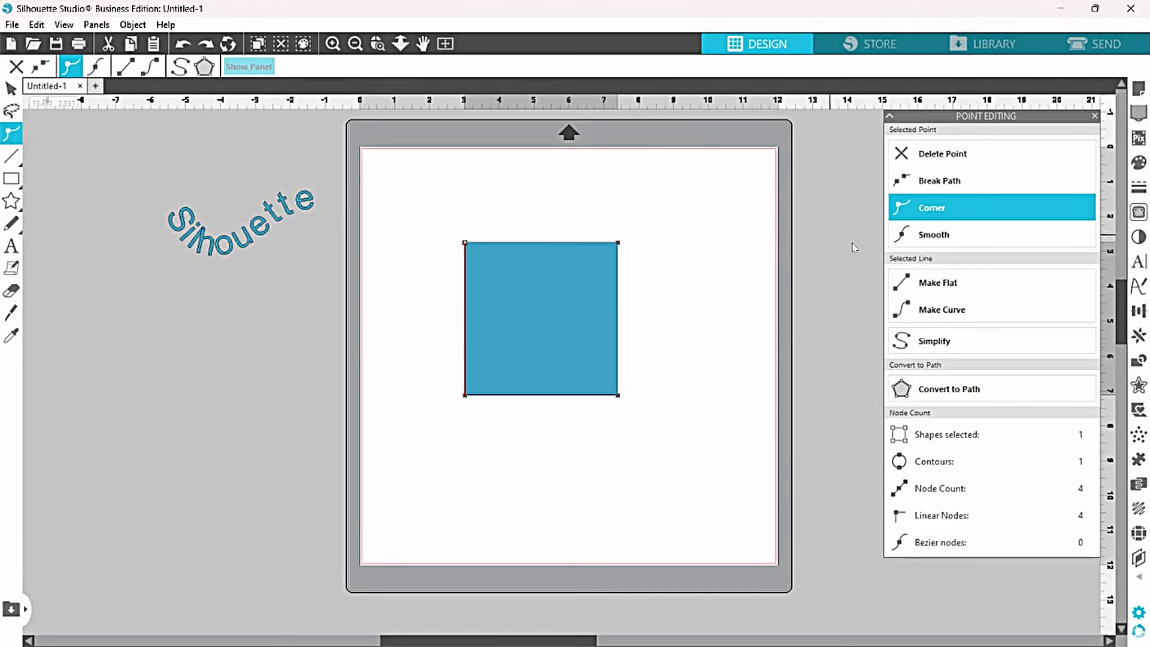
Step: Convert the square's edges to smooth curves and pull the top into a rounded bulge
click(941, 309)
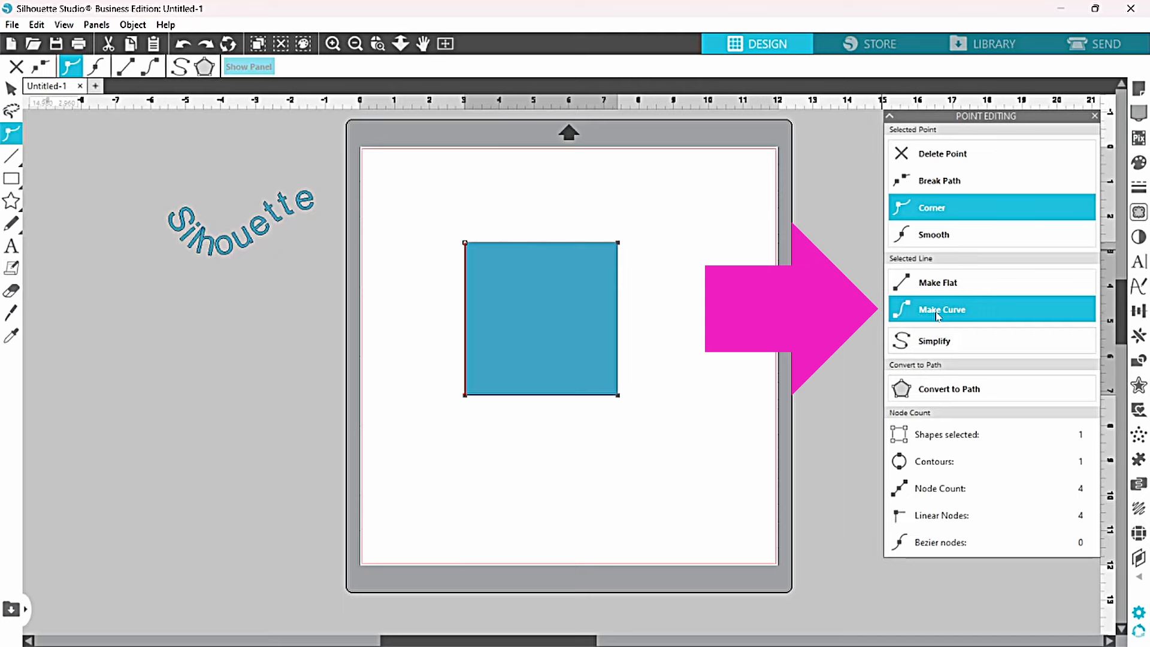
click(942, 309)
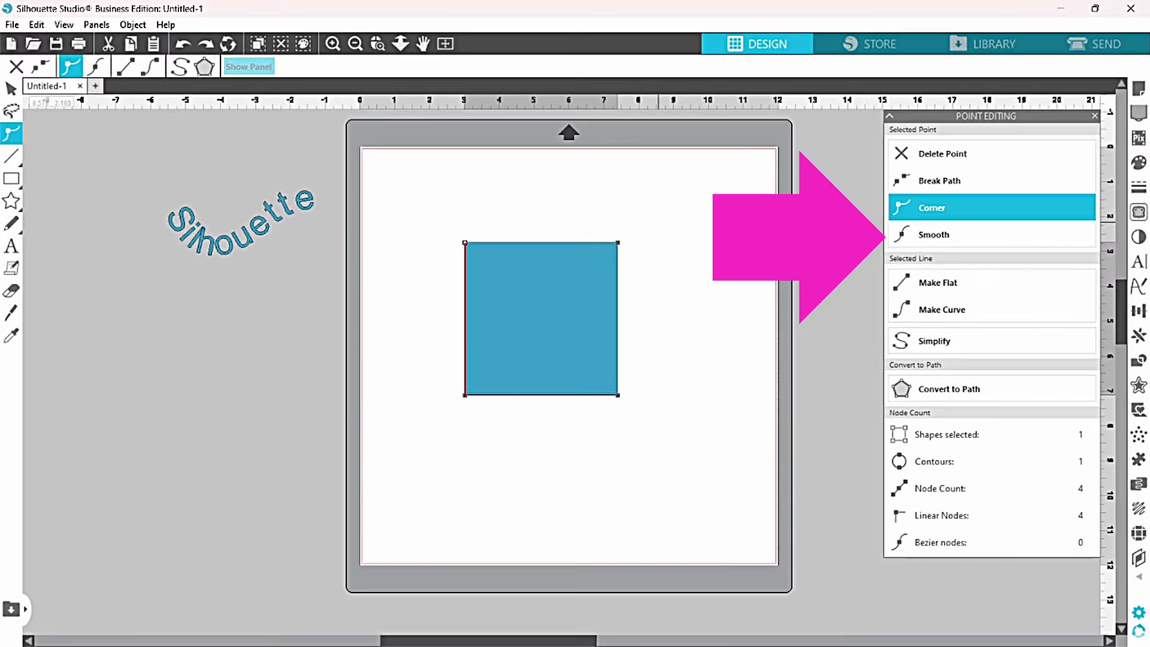
click(935, 235)
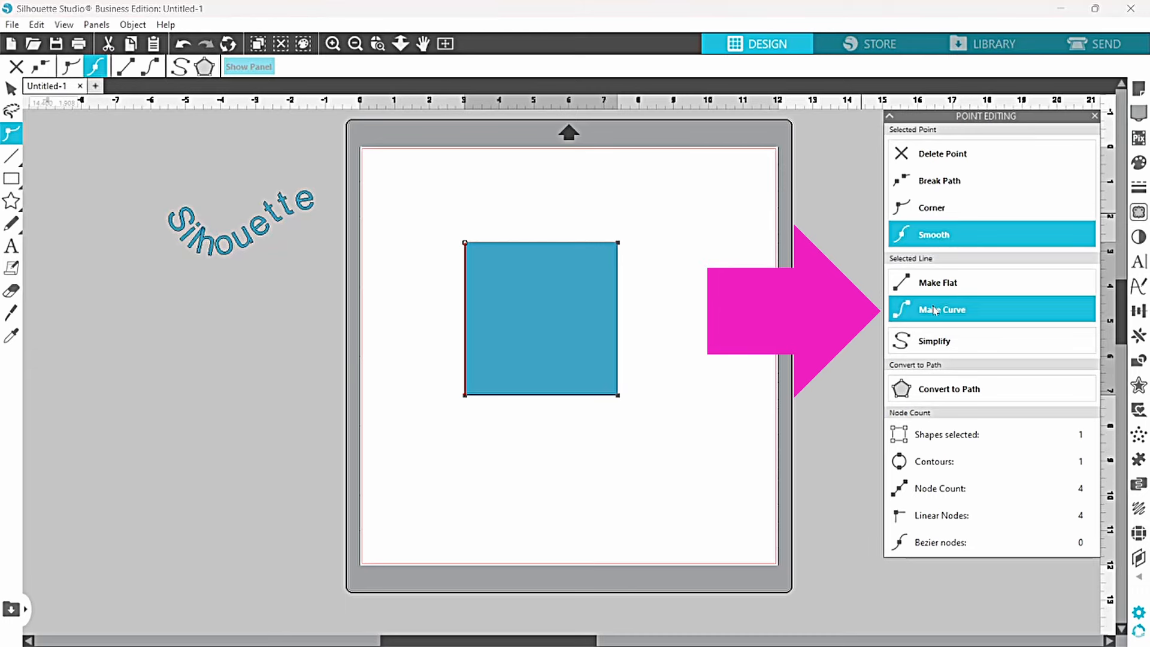
click(942, 309)
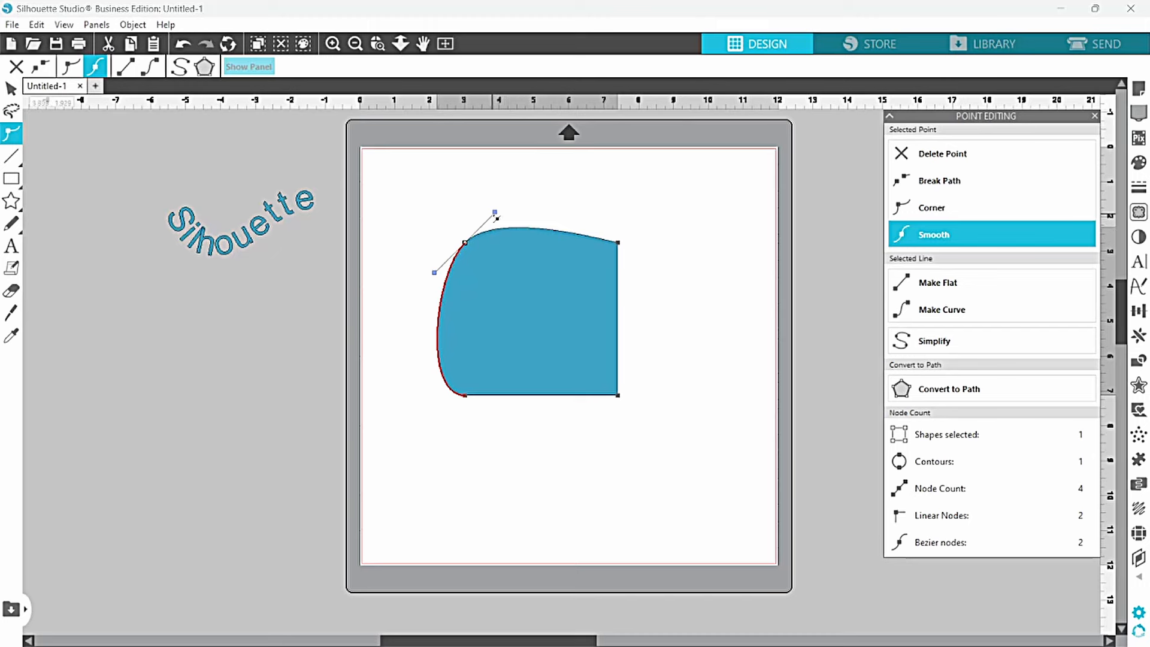
drag(495, 213, 521, 188)
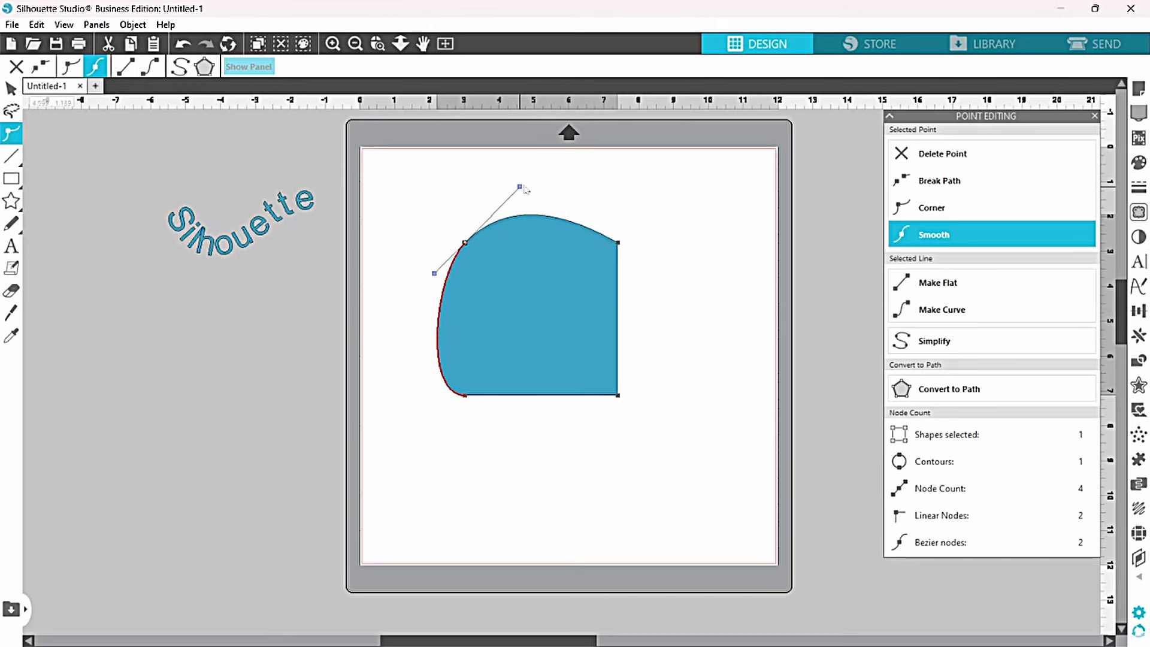
drag(521, 186, 553, 178)
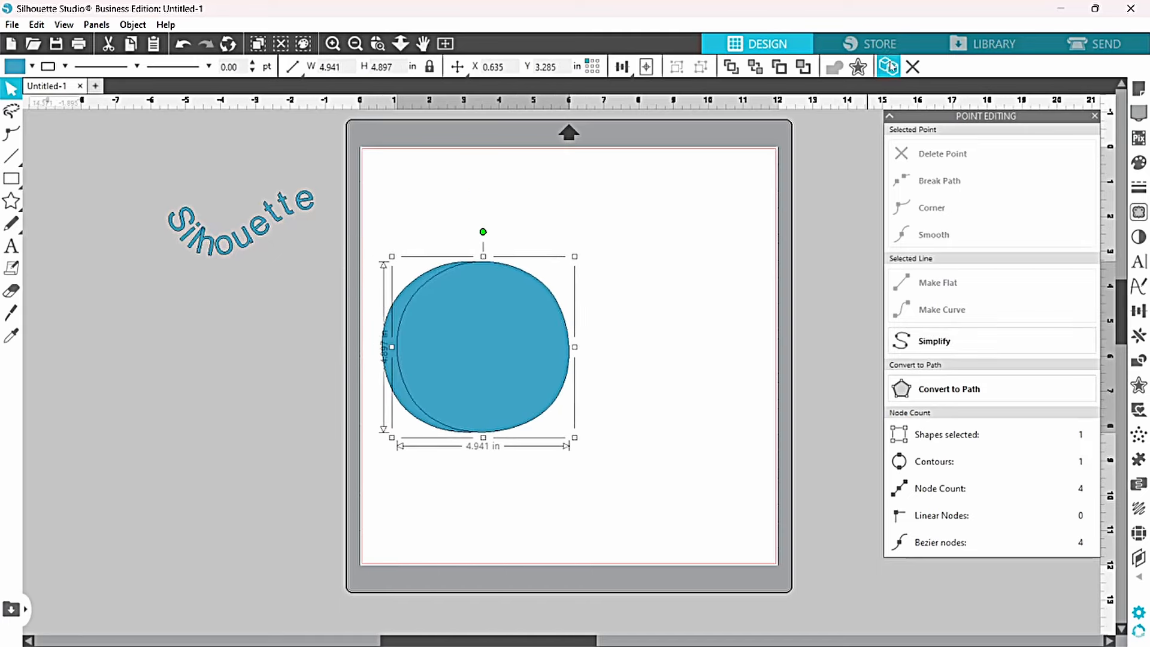
Step: Duplicate the rounded shape to the right and open the pair for point editing
drag(477, 346, 657, 346)
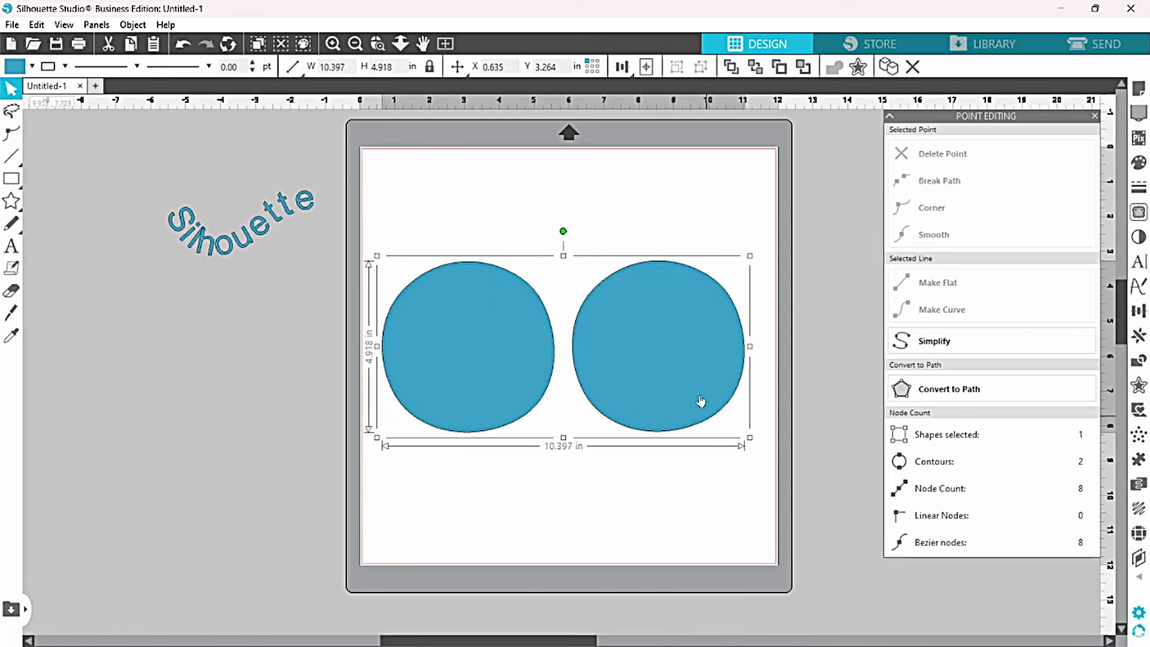
click(10, 134)
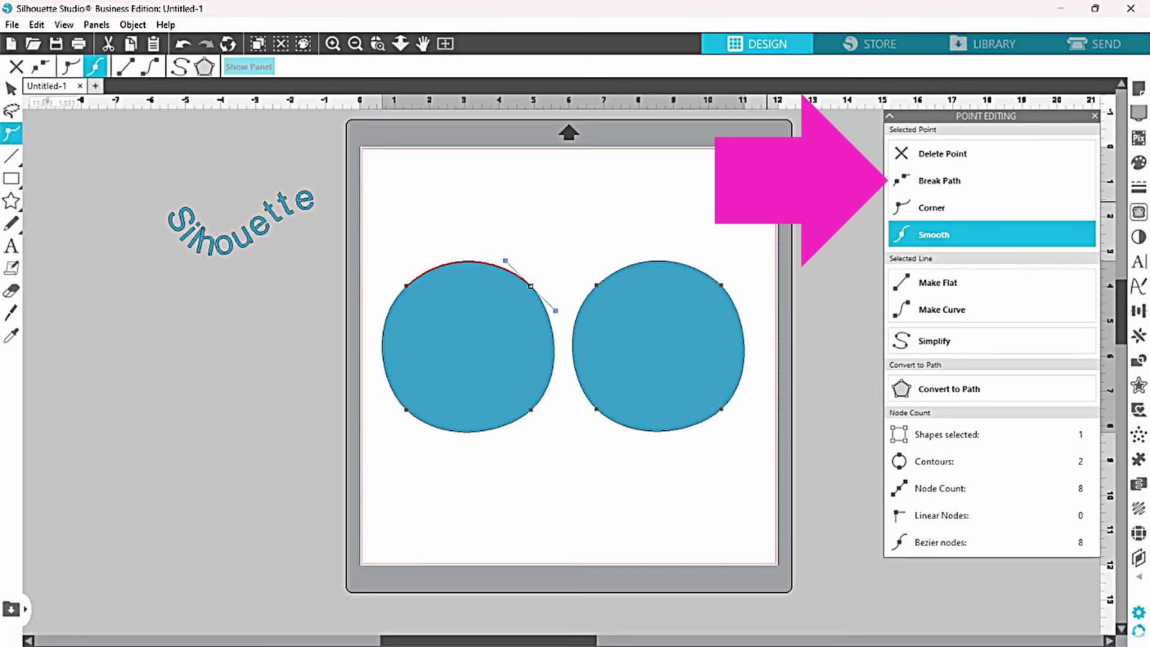
mouse_move(937, 187)
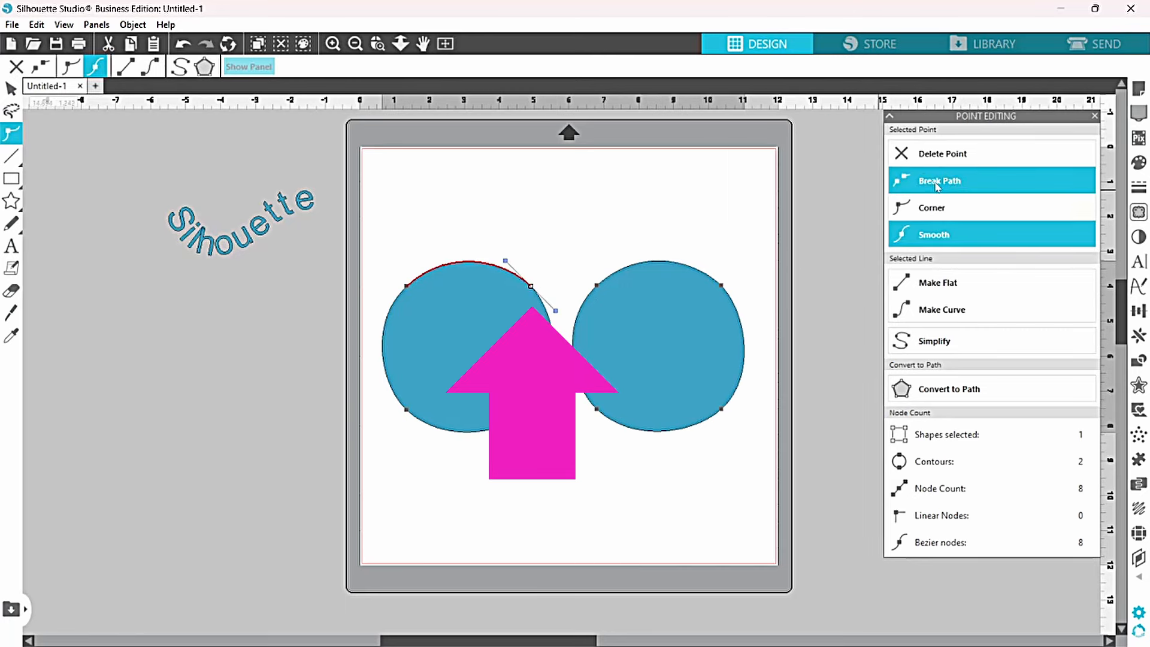
Step: Break each circle's path open at a top point, leaving two open outlines
click(939, 180)
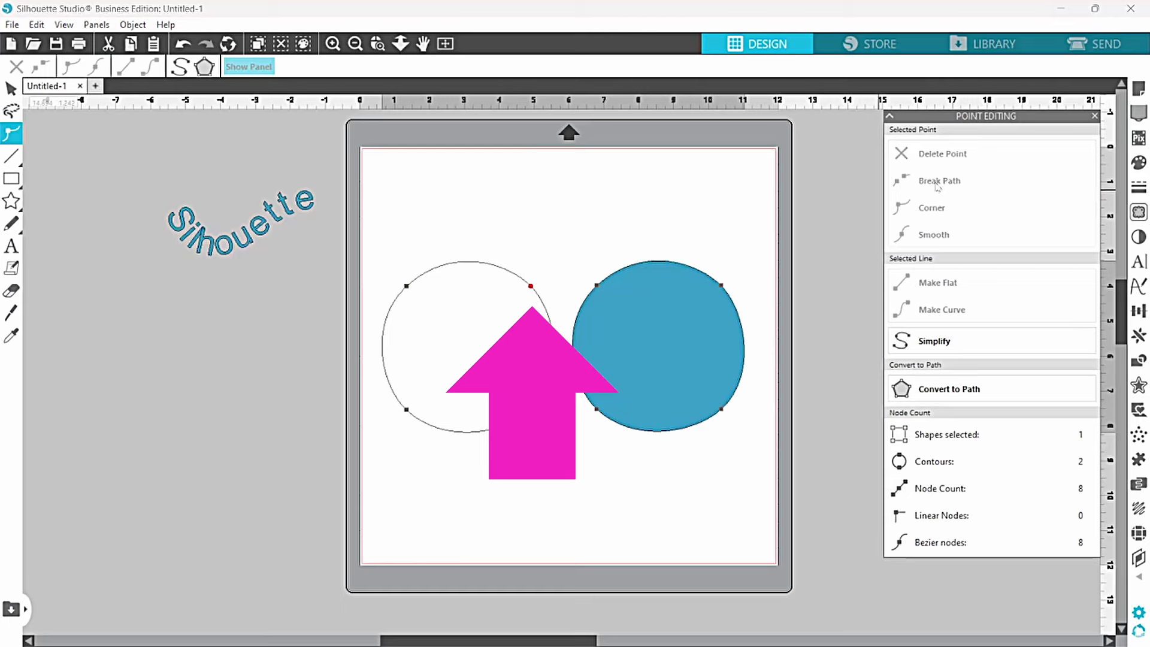
click(933, 234)
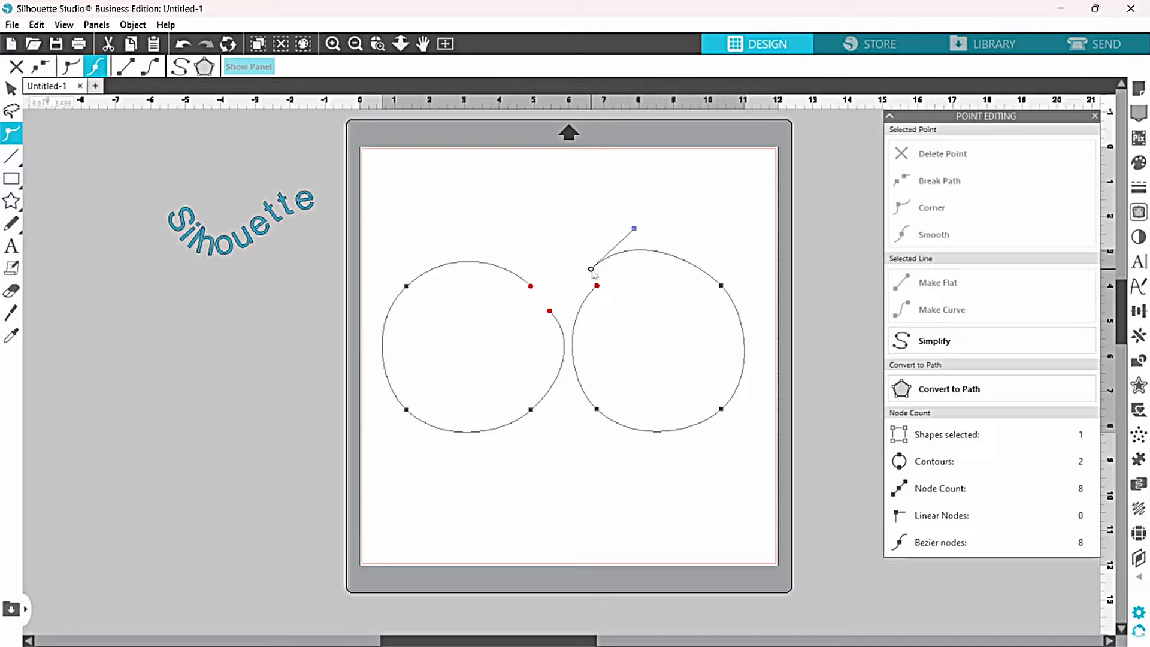
Step: Join the left arc's end to the right circle with a sharp corner, forming one closed two-lobed shape
click(933, 234)
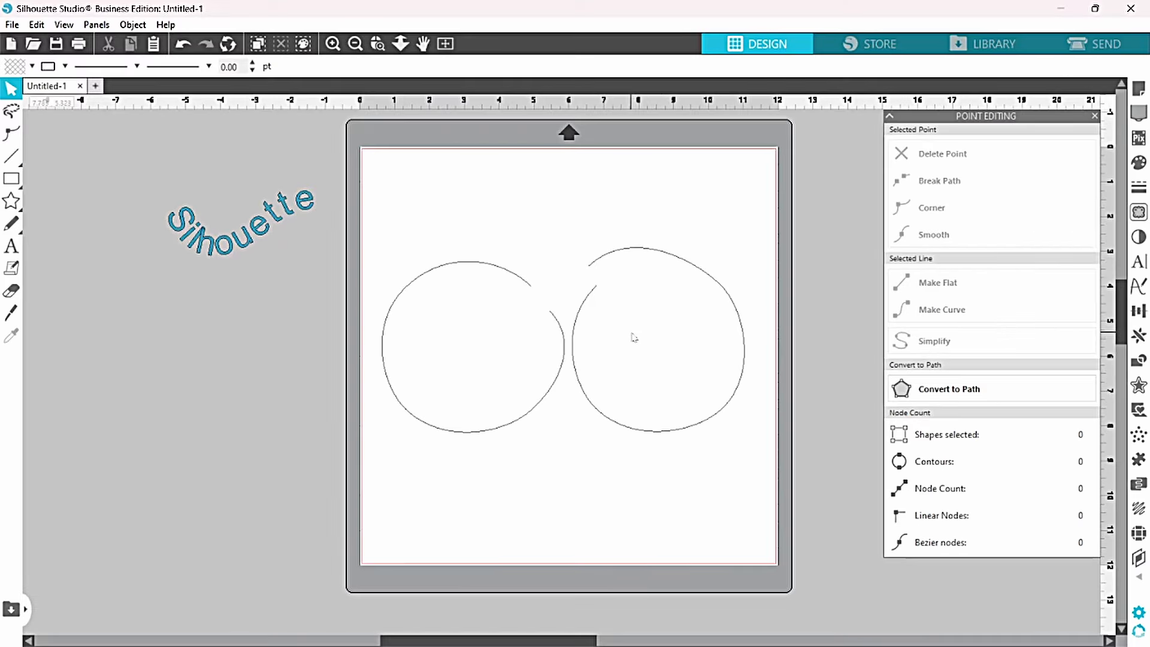
mouse_move(523, 290)
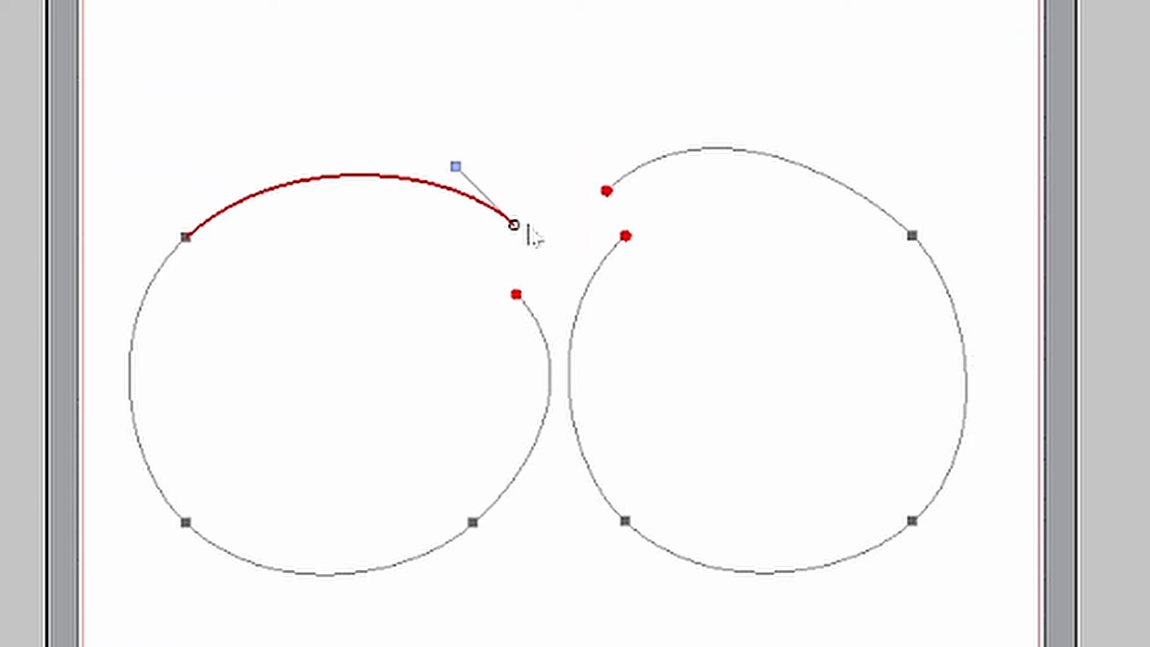
drag(514, 227, 607, 191)
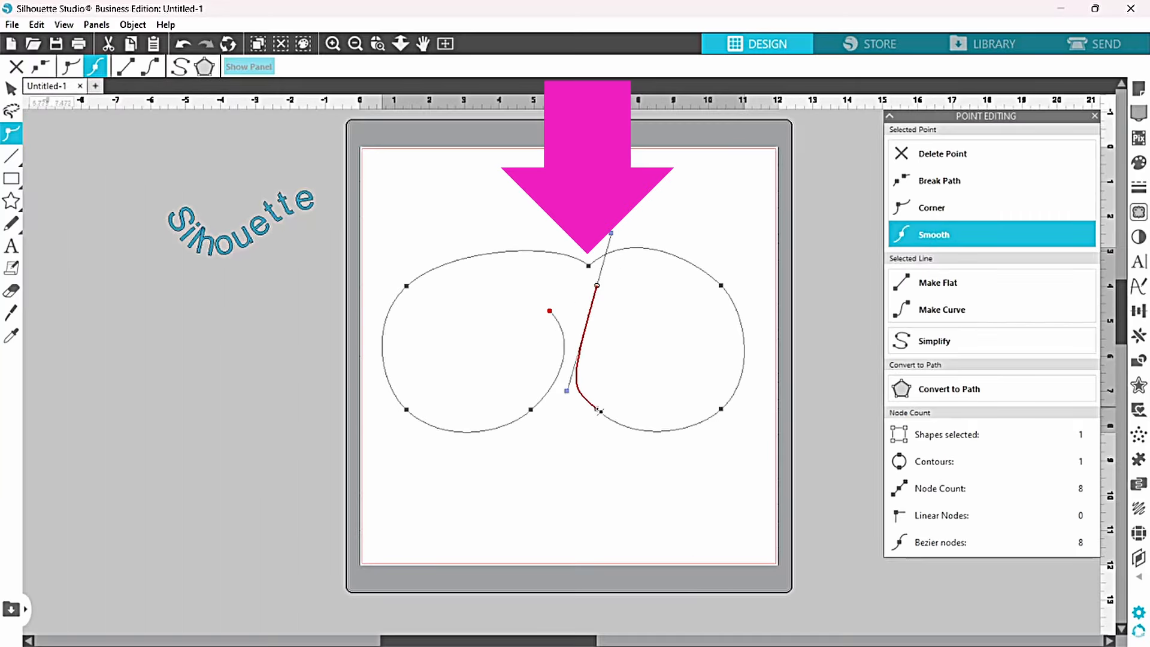
click(932, 209)
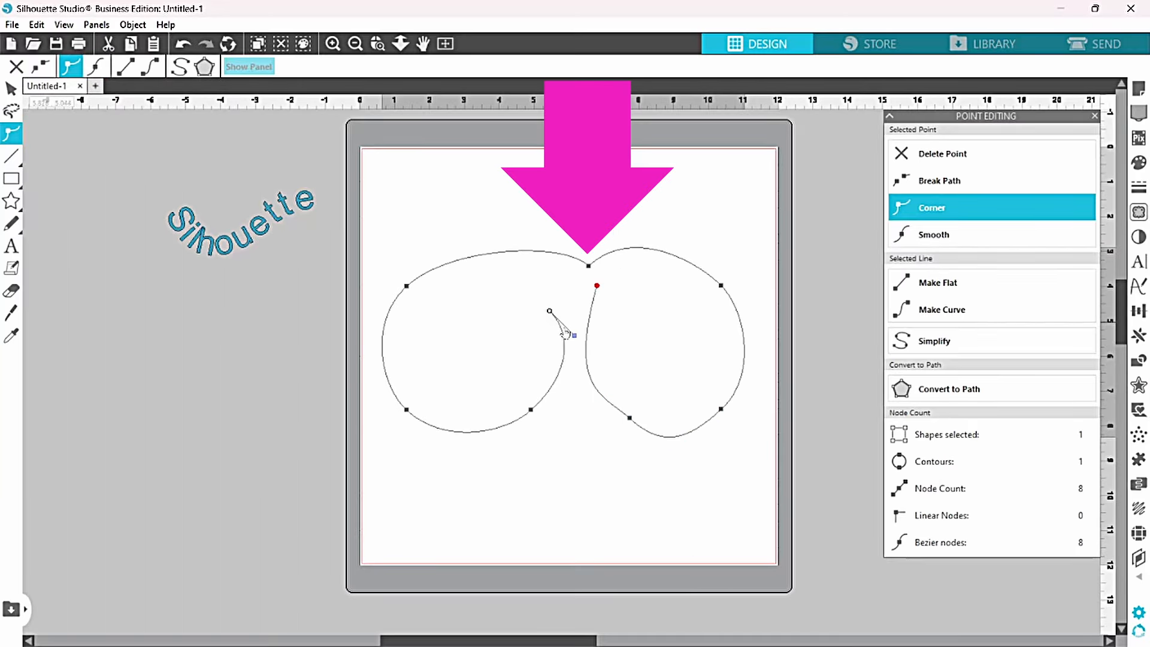
drag(549, 311, 514, 370)
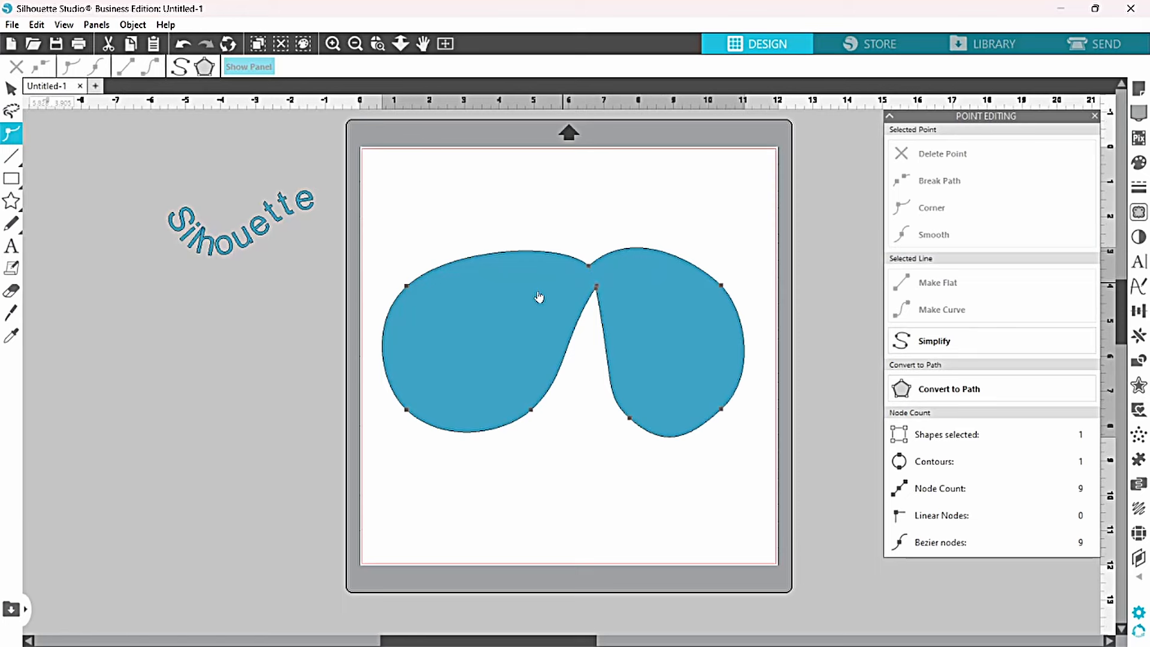
mouse_move(482, 359)
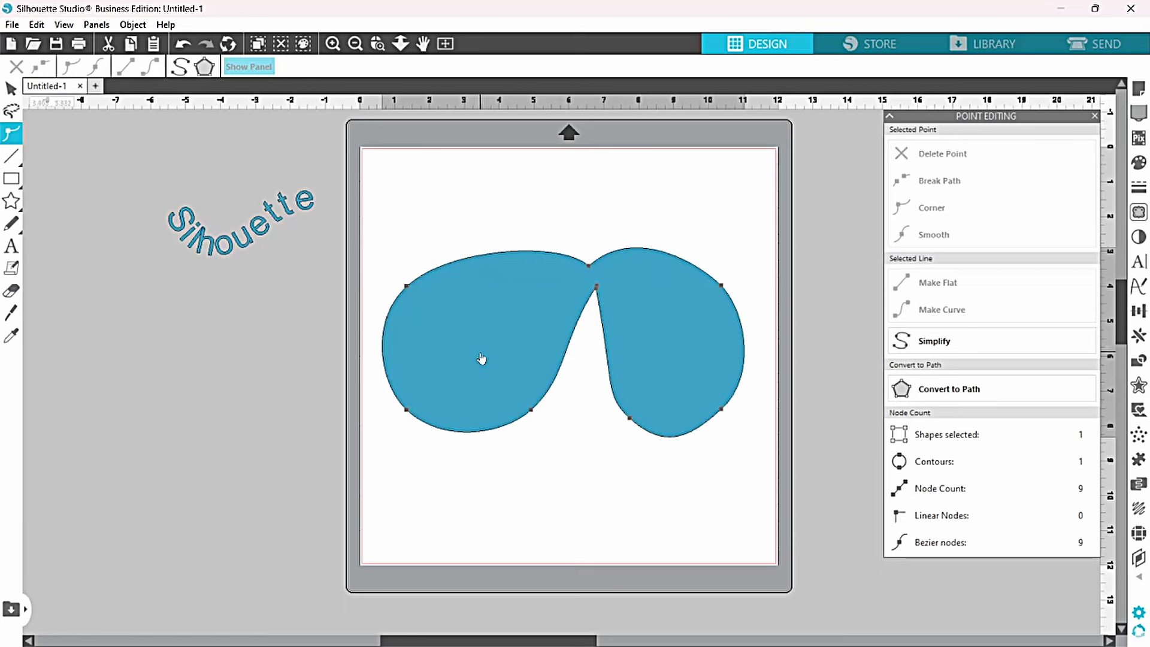
right_click(480, 358)
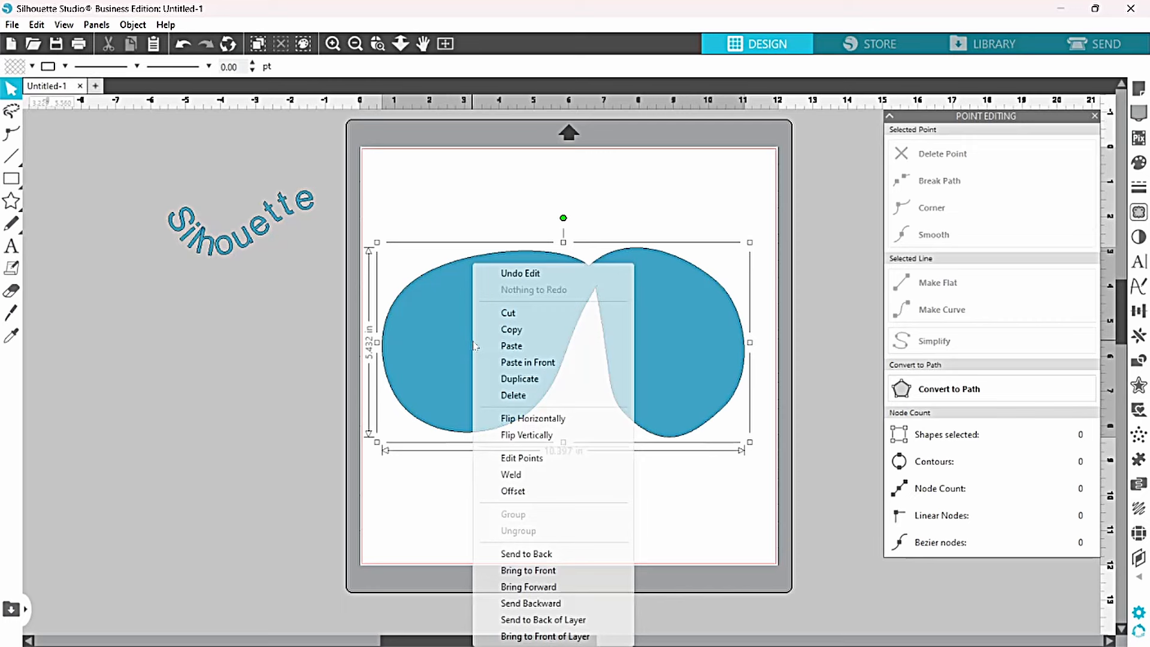
Step: Simplify the traced outline around the yellow circle to reduce its points
click(513, 395)
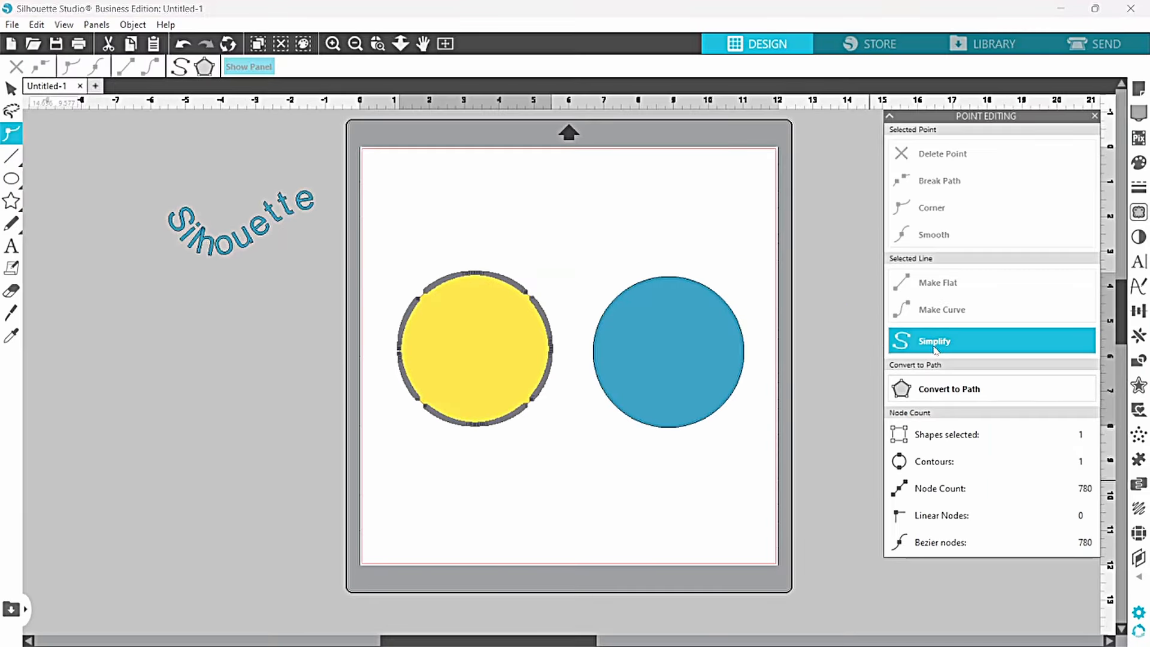
click(934, 340)
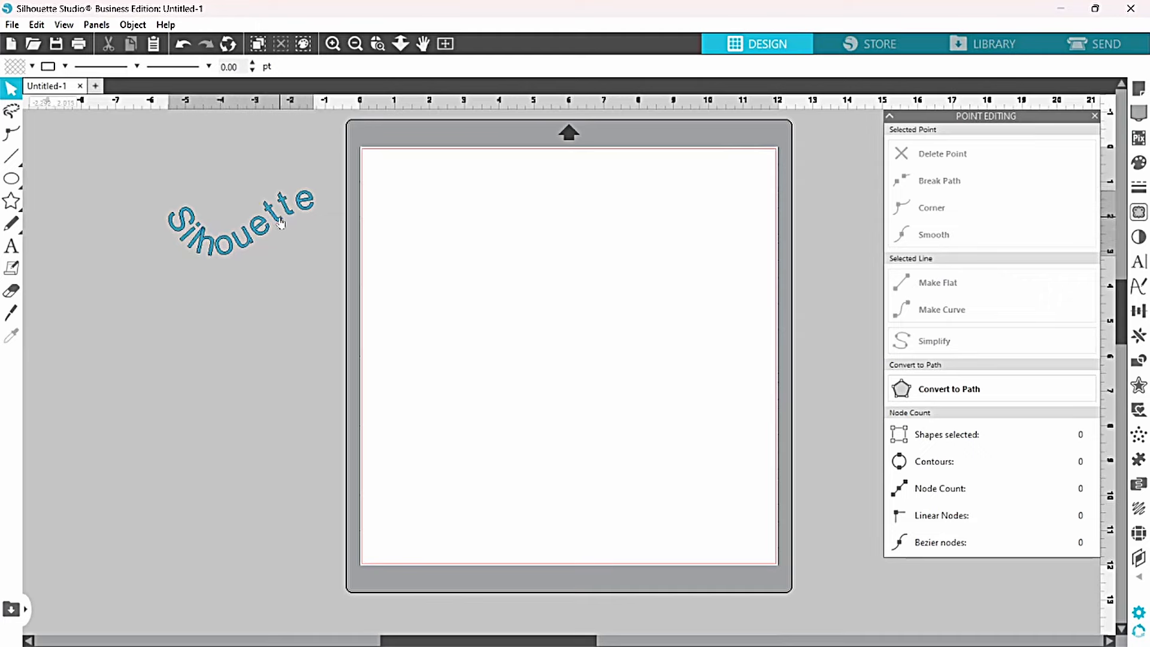
Step: Move the curved 'Silhouette' text onto the mat and make its letters one compound path
drag(238, 222, 594, 319)
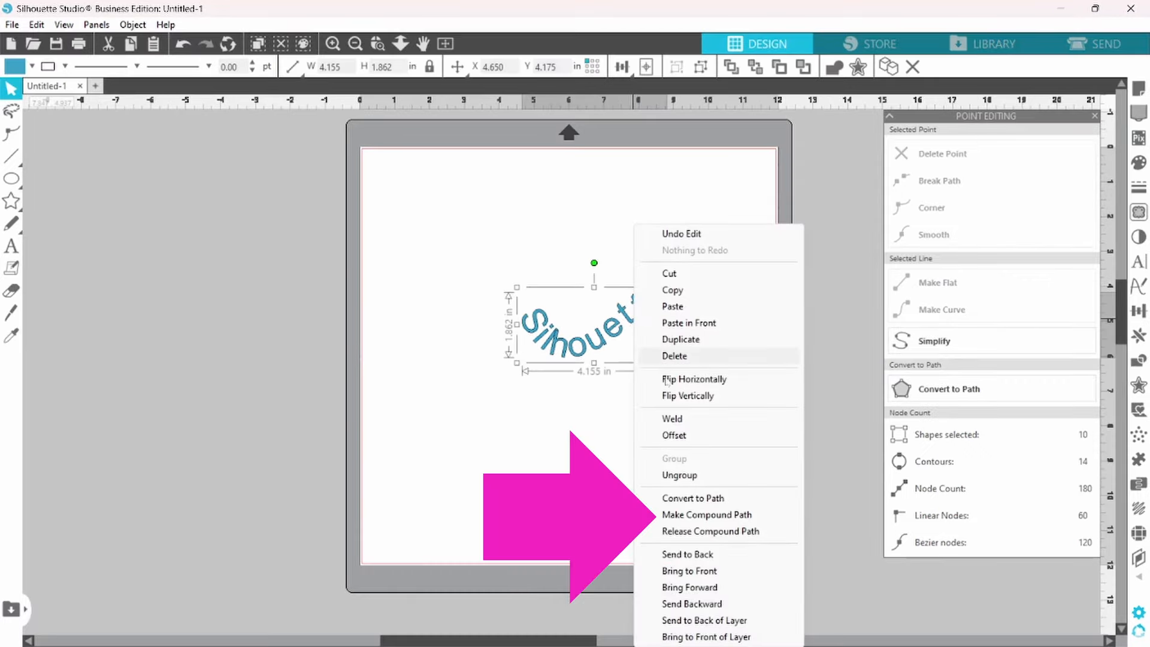
click(706, 515)
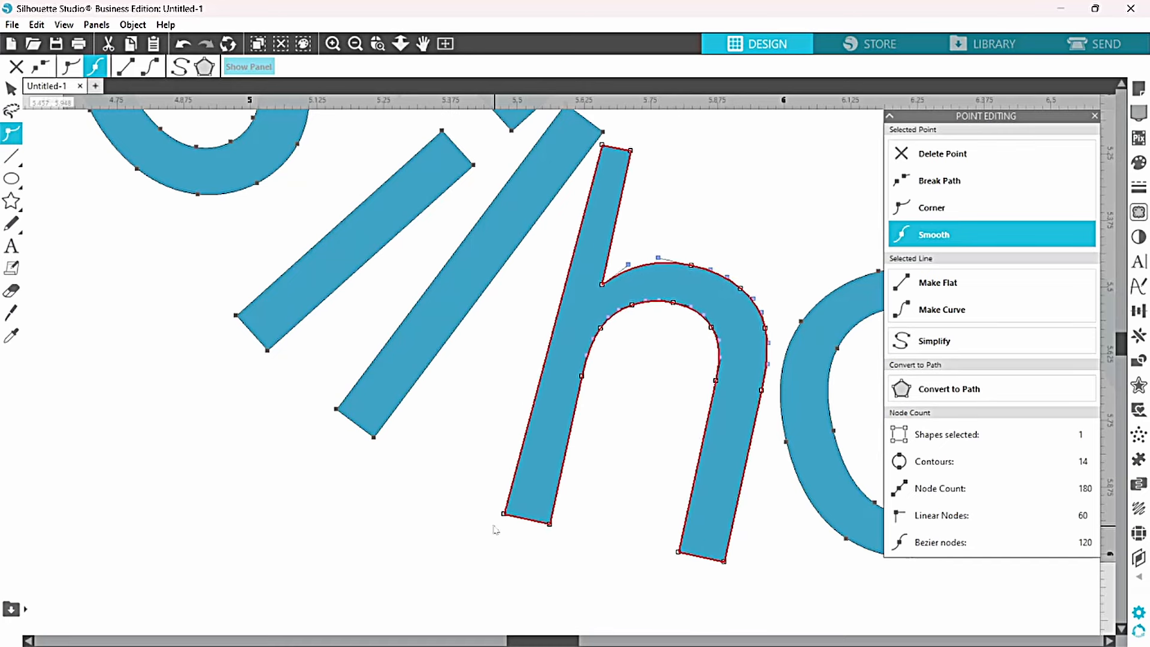
Step: Stop editing the letter's points and fit the whole mat back into view
click(444, 44)
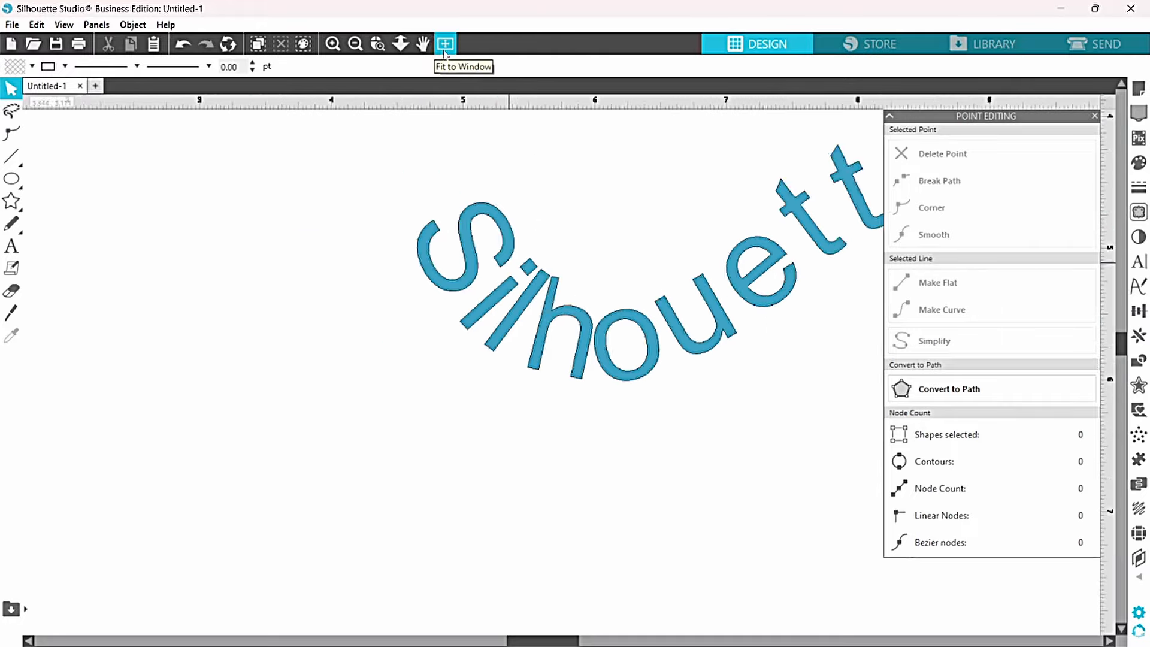
click(445, 43)
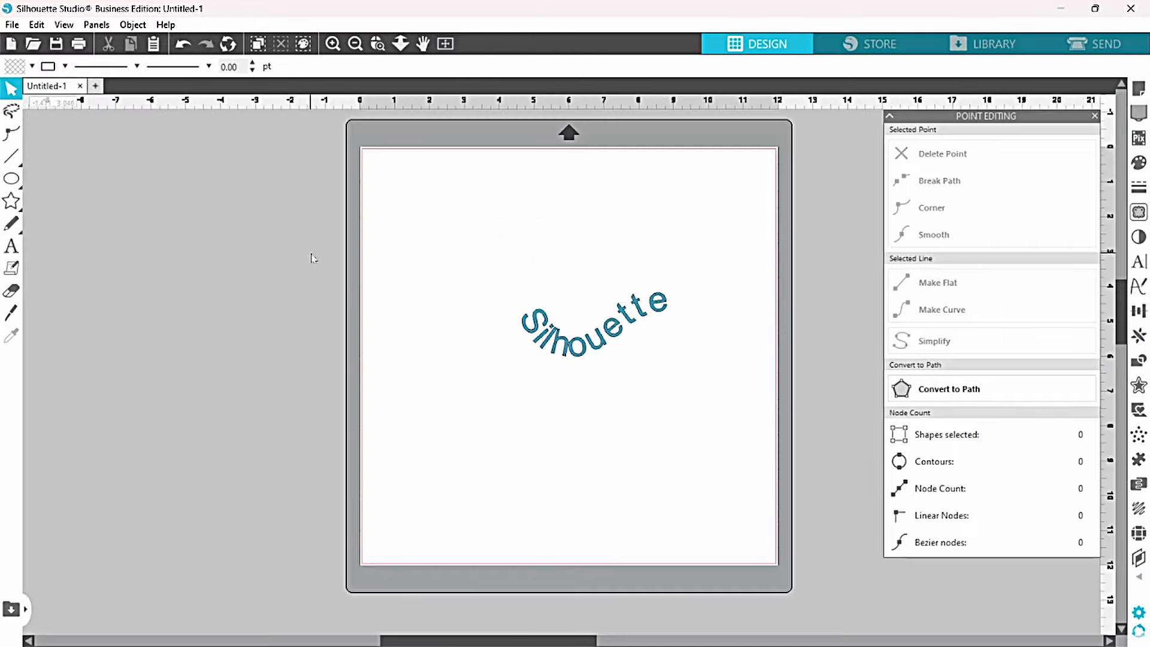